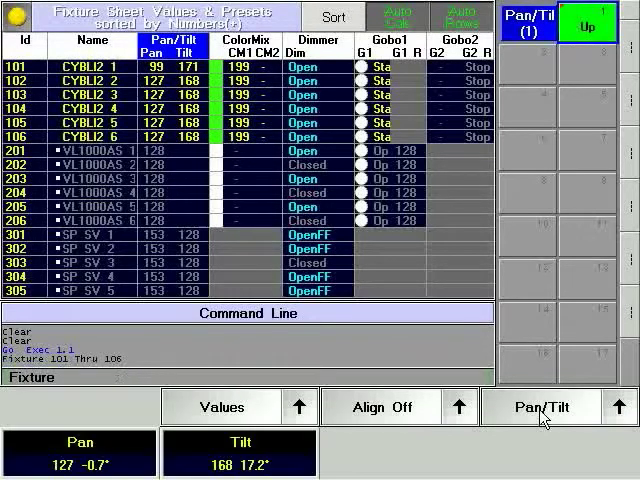
# - Select the ColorMix feature so the ColorPicker encoder bank appears for fixtures 101–106
pyautogui.click(588, 24)
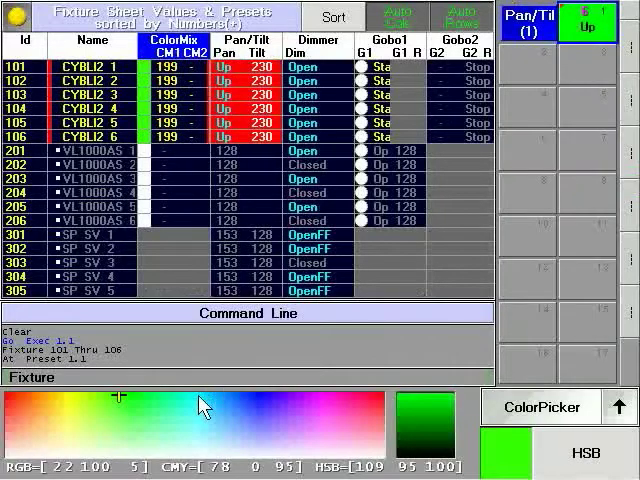
# - Bring up the Update window listing one preset destination and Cue 1 of Sequence 1
pyautogui.click(200, 408)
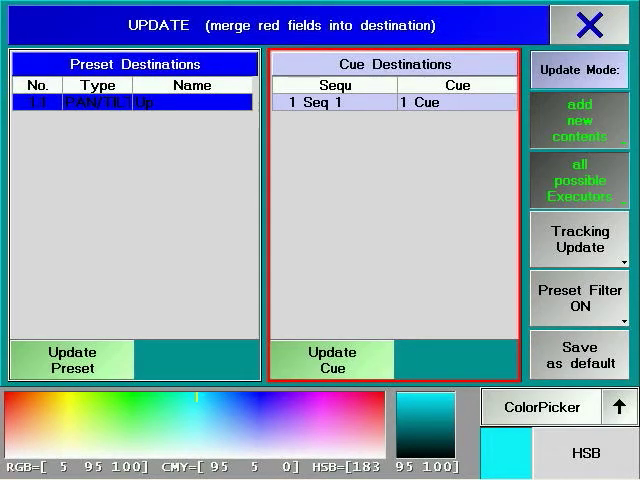
pyautogui.click(578, 120)
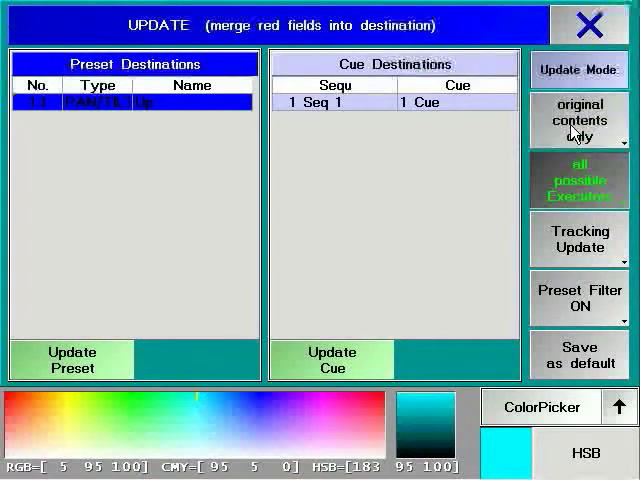
pyautogui.click(578, 120)
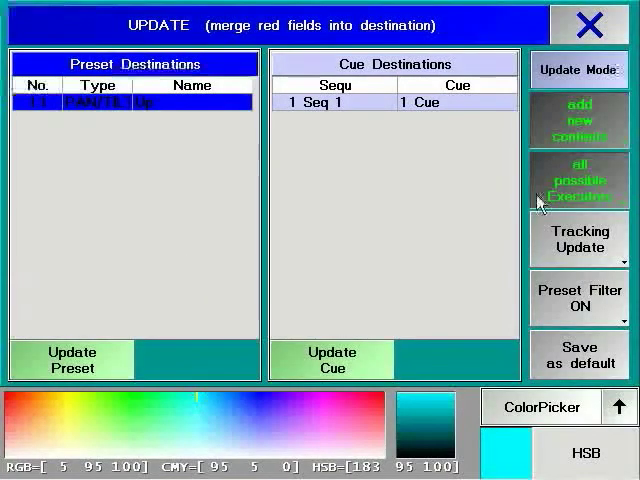
# - Toggle the executor scope soft key and switch Tracking Update to its cue-only option
pyautogui.click(580, 180)
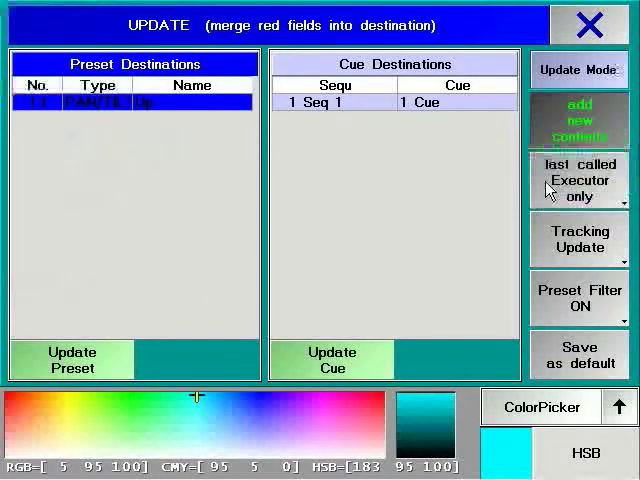
pyautogui.click(578, 180)
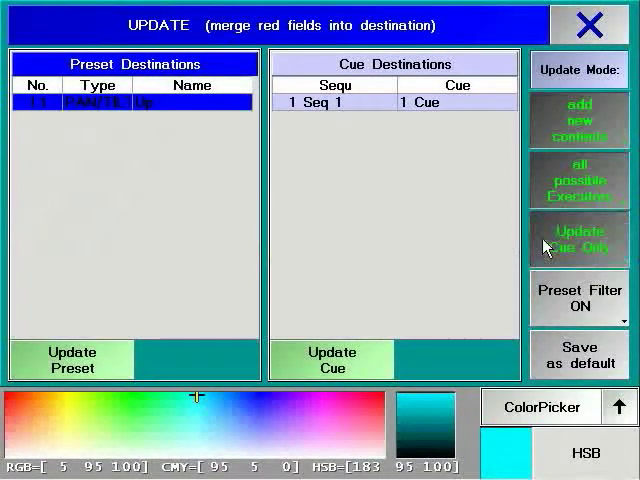
# - Switch tracking back to Tracking Update and toggle the Preset Filter ON soft key
pyautogui.click(580, 238)
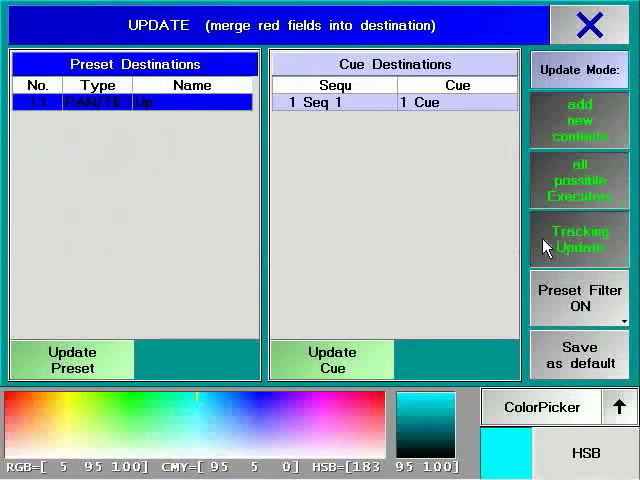
pyautogui.click(580, 238)
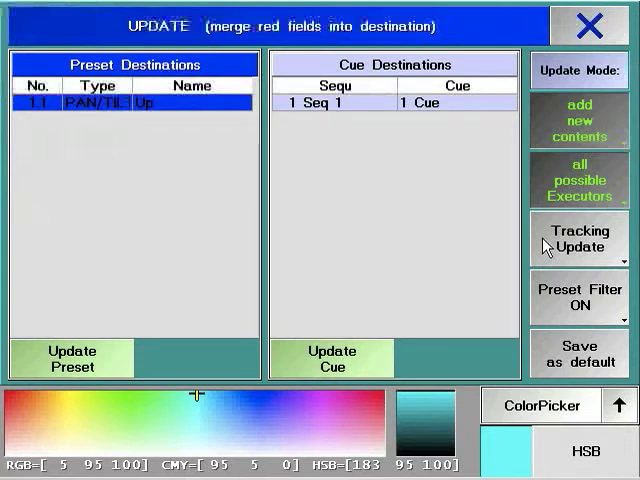
pyautogui.click(578, 298)
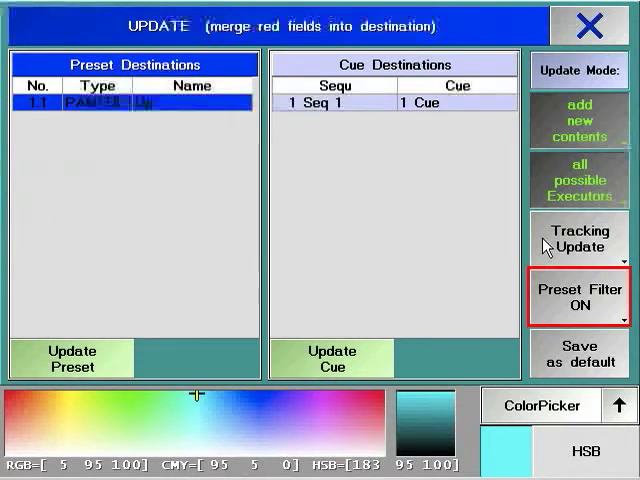